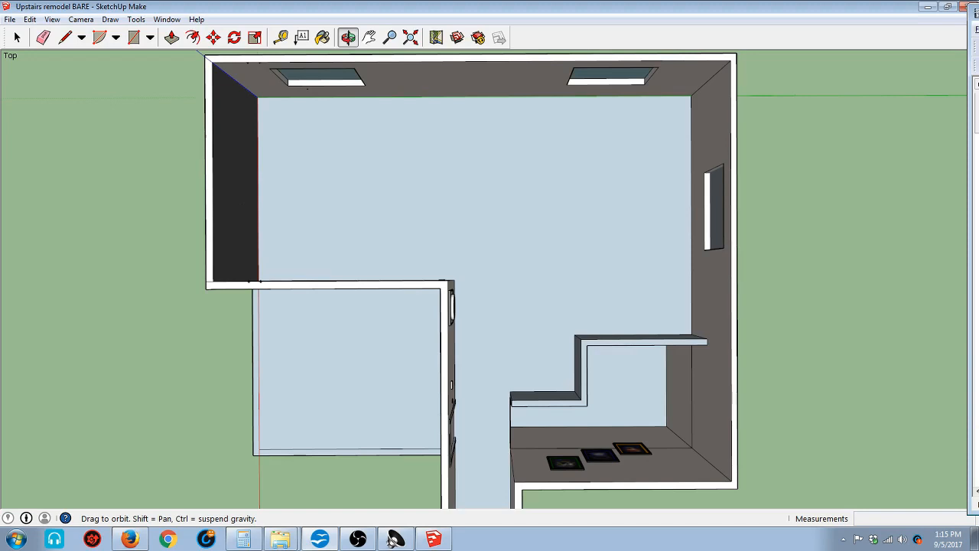
{"action": "mouse_move", "coordinate": [364, 98]}
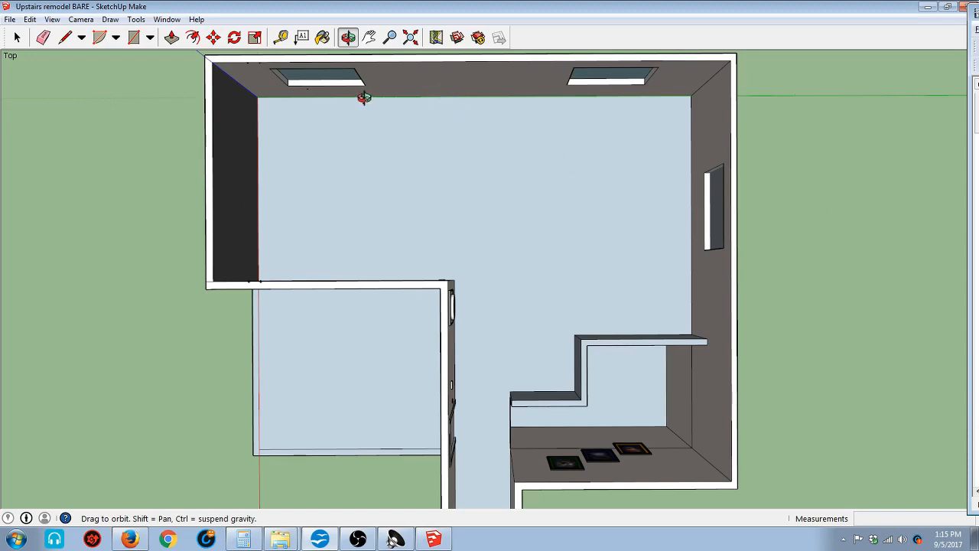
{"action": "mouse_move", "coordinate": [449, 92]}
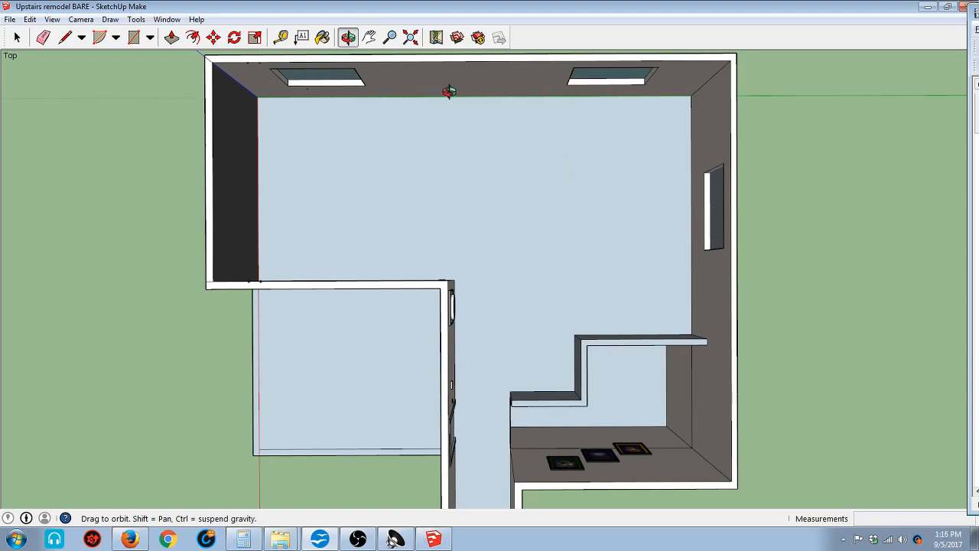
Orbit the studio model into perspective from both sides, ending near overhead
{"action": "left_click_drag", "start_coordinate": [449, 91], "coordinate": [528, 149]}
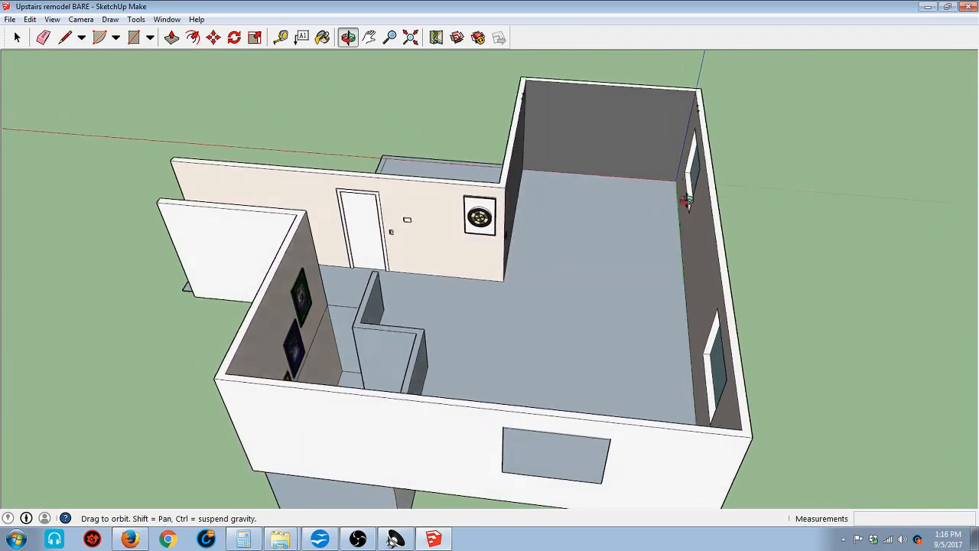
{"action": "left_click_drag", "start_coordinate": [688, 199], "coordinate": [600, 134]}
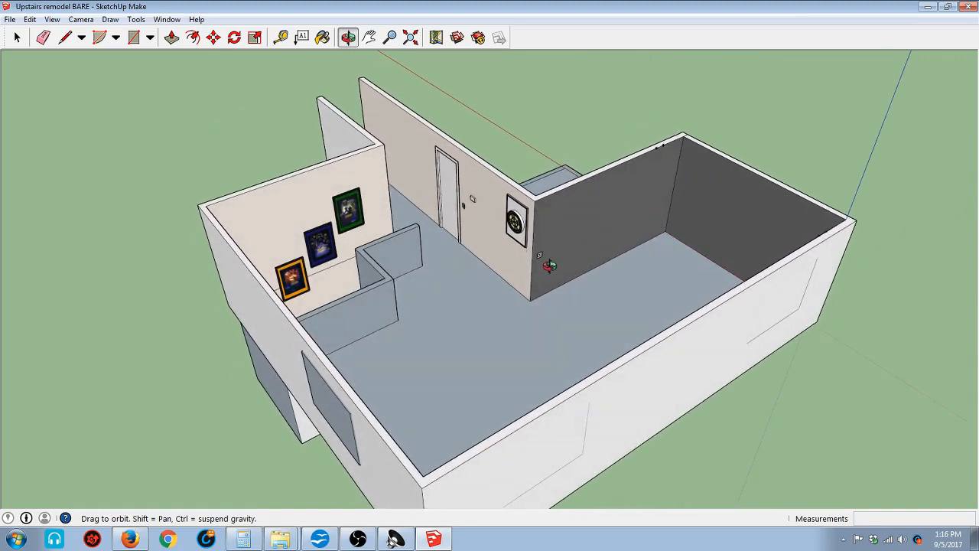
{"action": "mouse_move", "coordinate": [423, 412]}
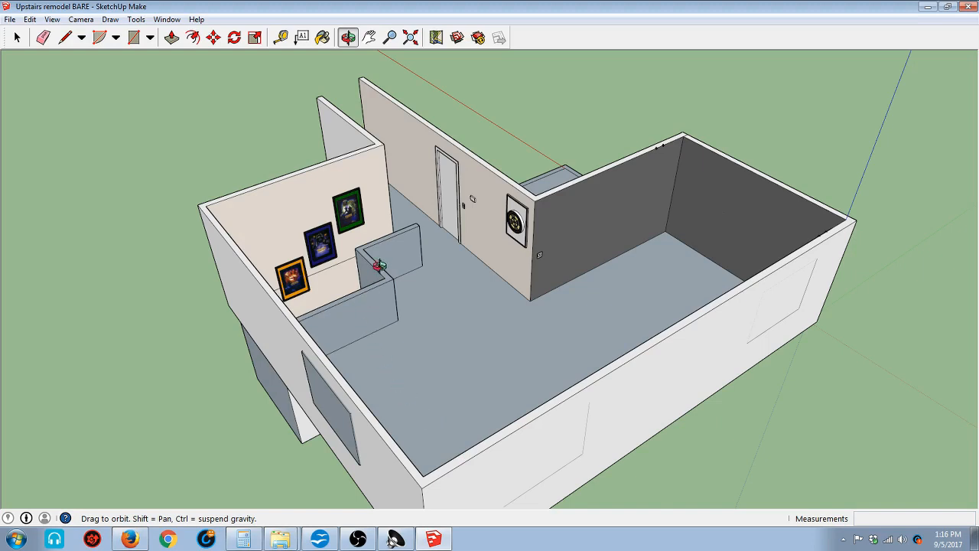
{"action": "mouse_move", "coordinate": [391, 336]}
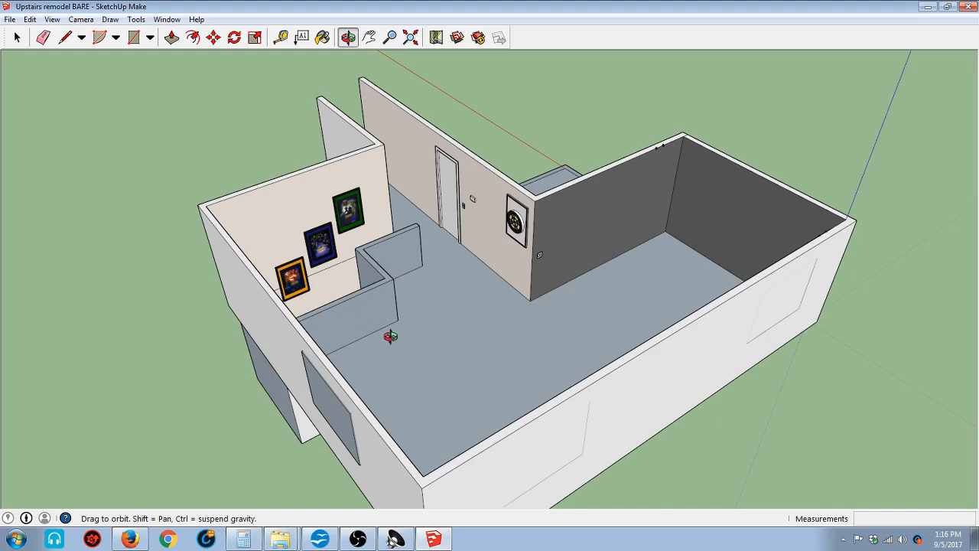
{"action": "mouse_move", "coordinate": [340, 197]}
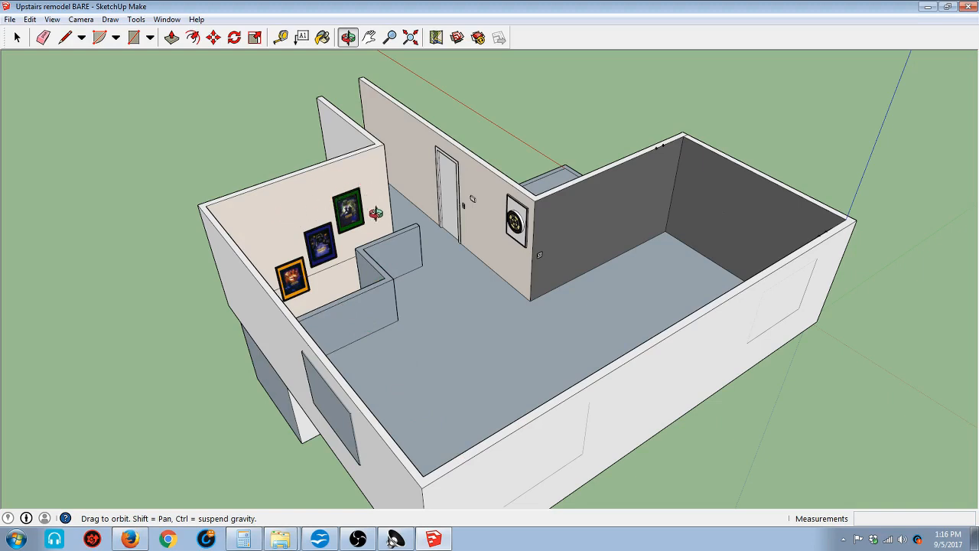
{"action": "mouse_move", "coordinate": [469, 288]}
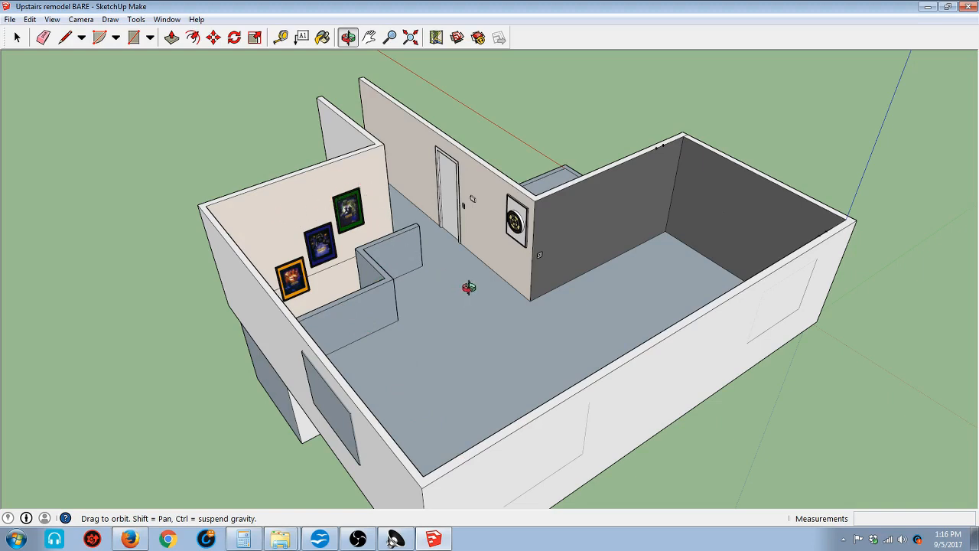
{"action": "mouse_move", "coordinate": [541, 334]}
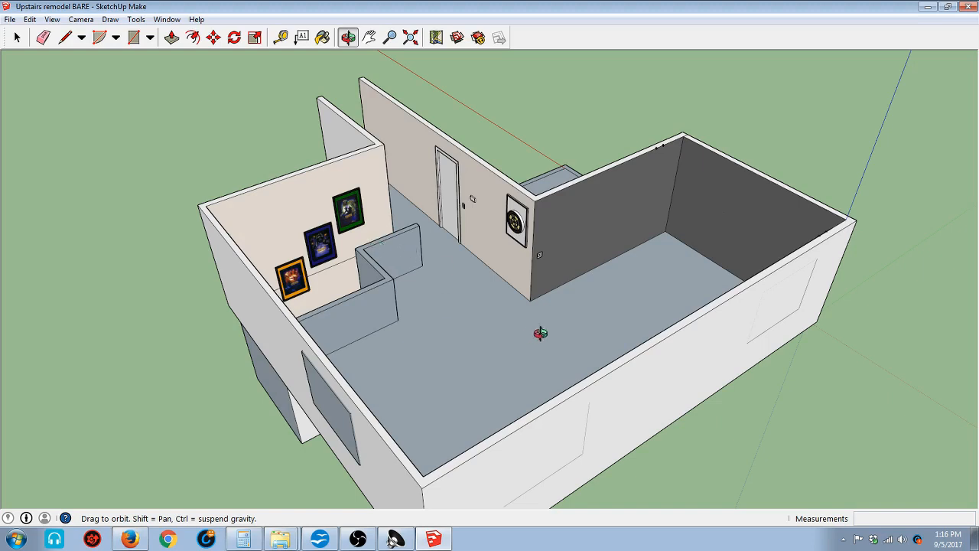
{"action": "mouse_move", "coordinate": [491, 249]}
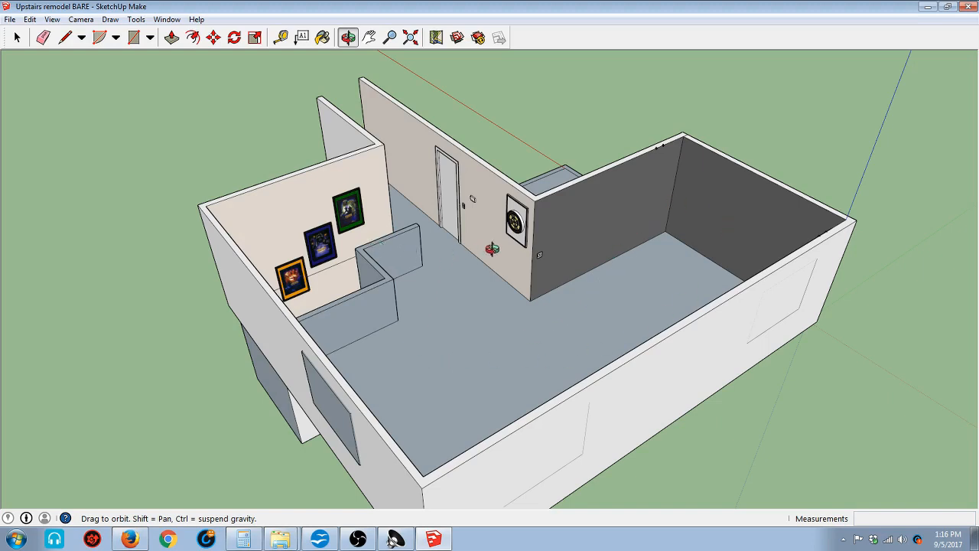
{"action": "mouse_move", "coordinate": [713, 199]}
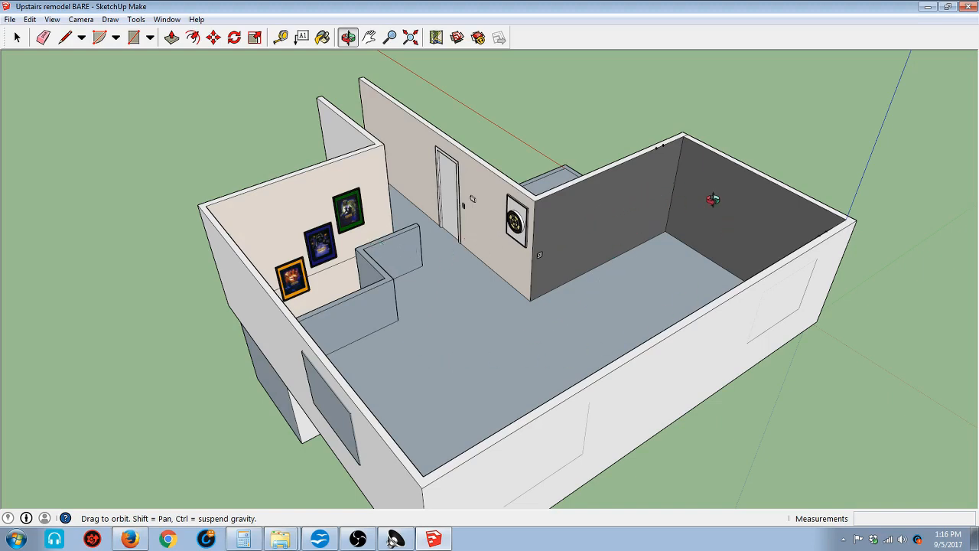
{"action": "mouse_move", "coordinate": [310, 245]}
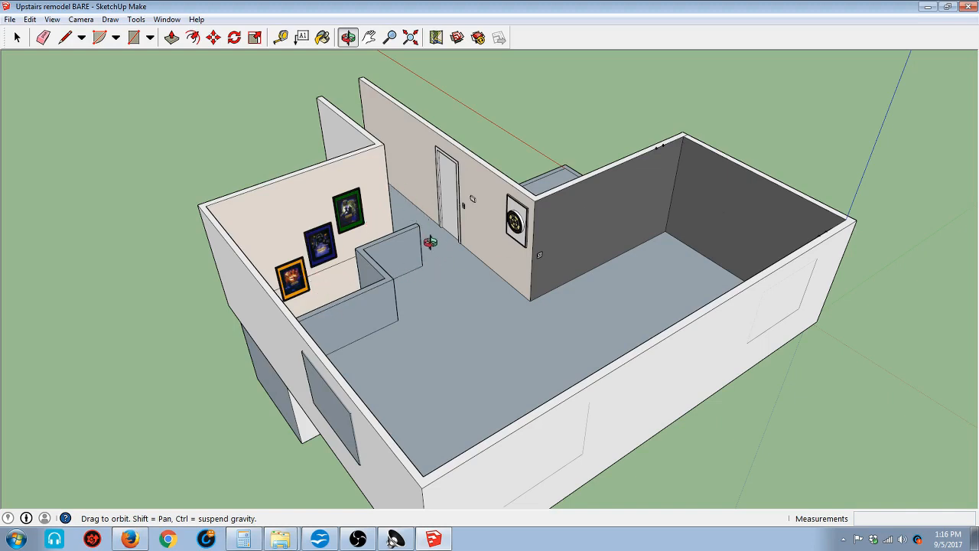
{"action": "mouse_move", "coordinate": [472, 350]}
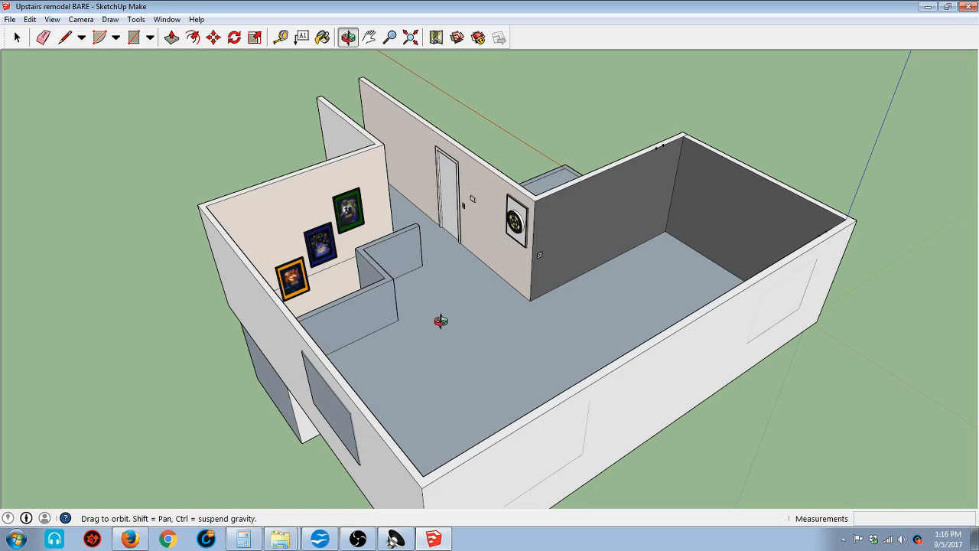
{"action": "mouse_move", "coordinate": [471, 323]}
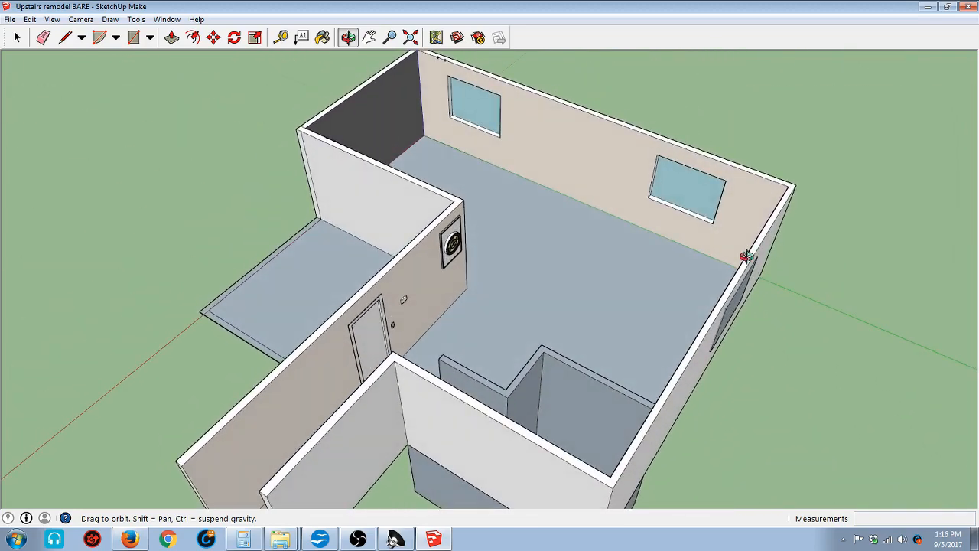
{"action": "left_click_drag", "start_coordinate": [745, 257], "coordinate": [794, 306]}
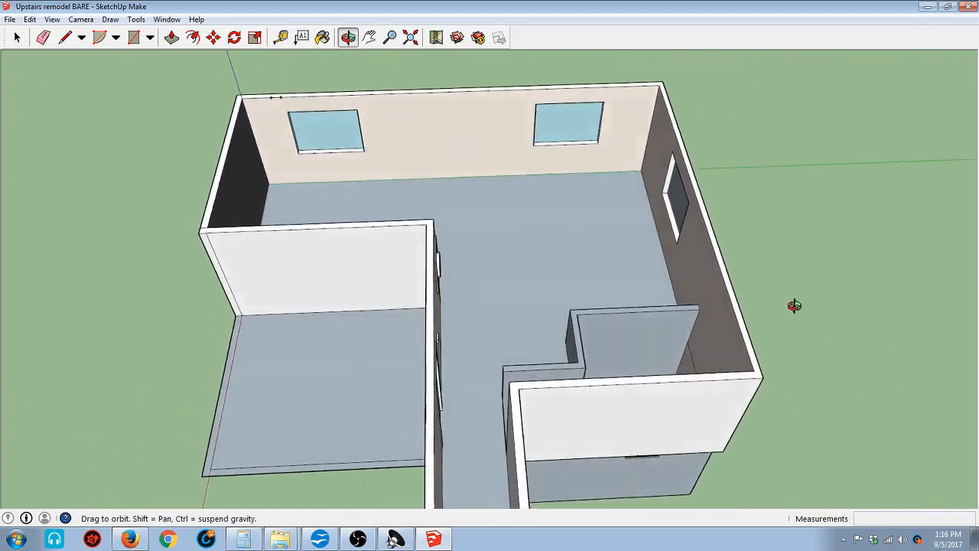
{"action": "left_click_drag", "start_coordinate": [794, 306], "coordinate": [582, 235]}
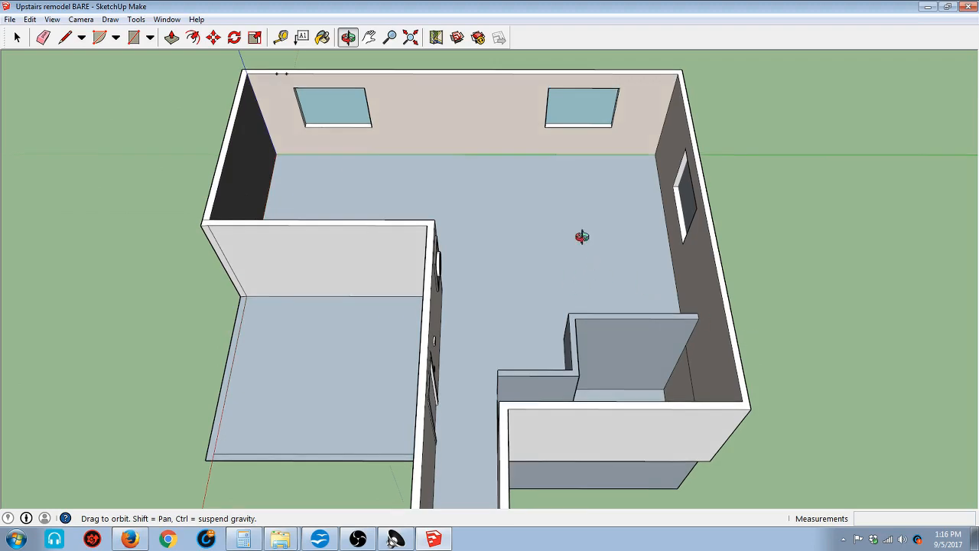
{"action": "mouse_move", "coordinate": [594, 219]}
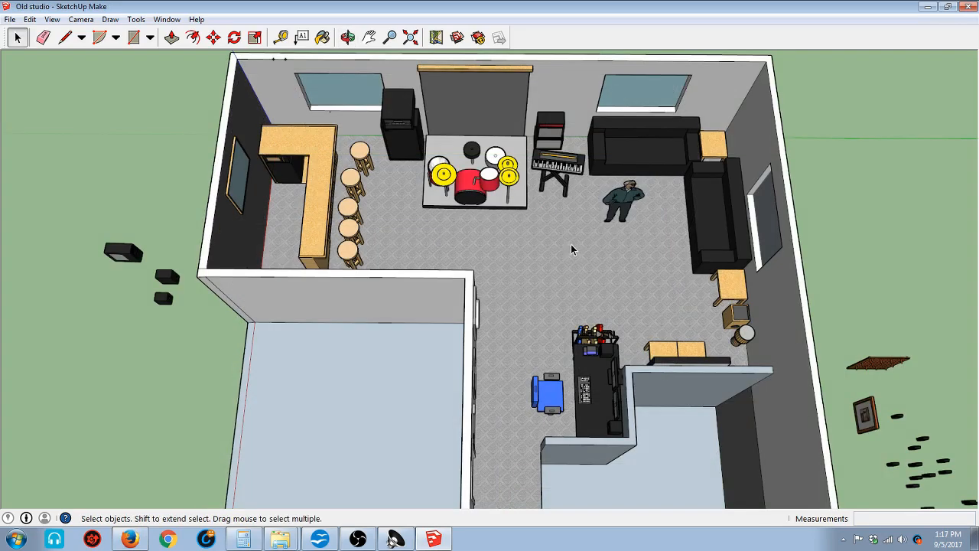
{"action": "mouse_move", "coordinate": [506, 118]}
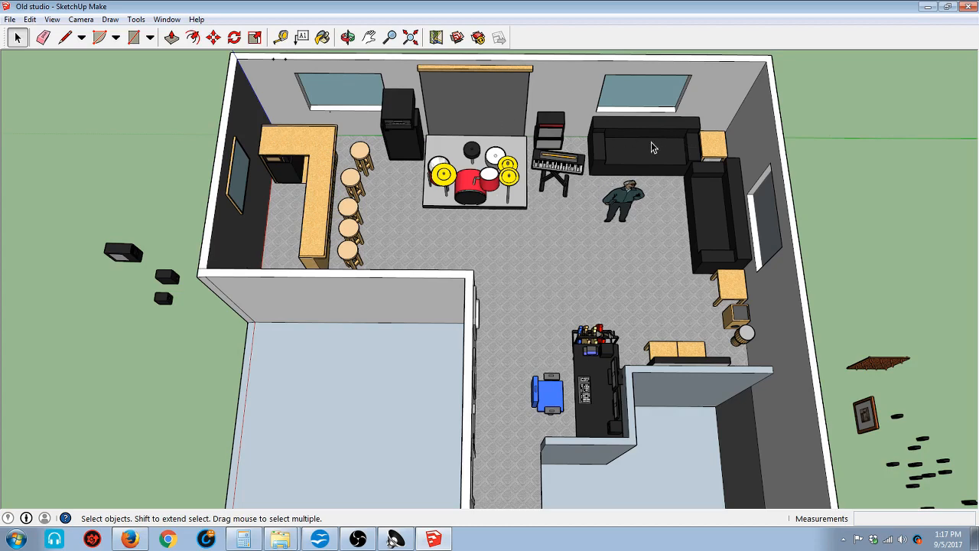
{"action": "mouse_move", "coordinate": [371, 81]}
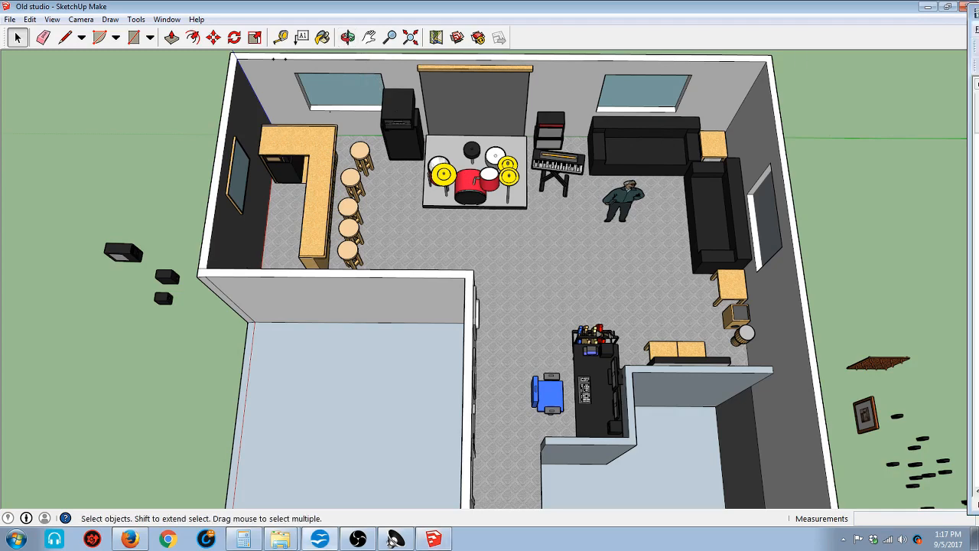
{"action": "mouse_move", "coordinate": [384, 63]}
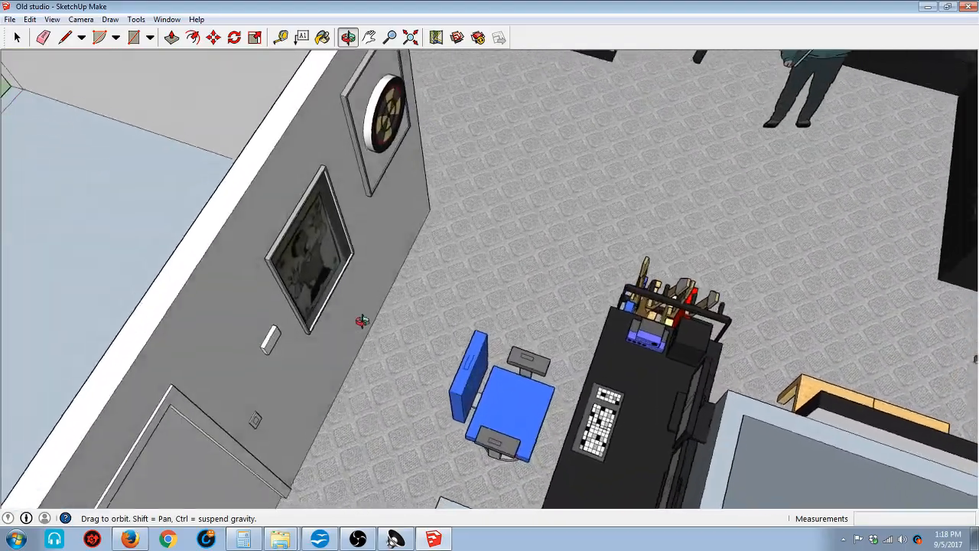
{"action": "left_click_drag", "start_coordinate": [362, 320], "coordinate": [695, 235]}
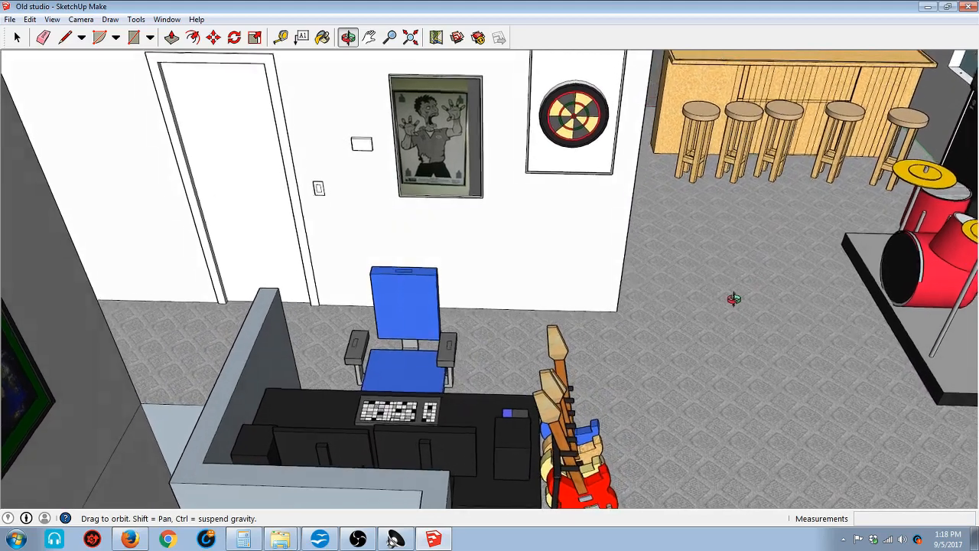
{"action": "left_click_drag", "start_coordinate": [489, 291], "coordinate": [490, 298]}
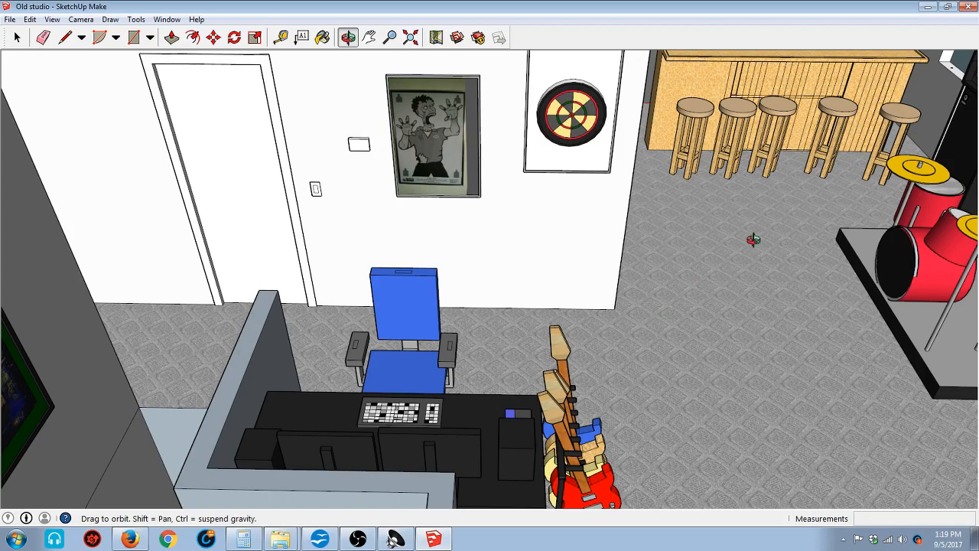
{"action": "left_click_drag", "start_coordinate": [753, 240], "coordinate": [513, 297]}
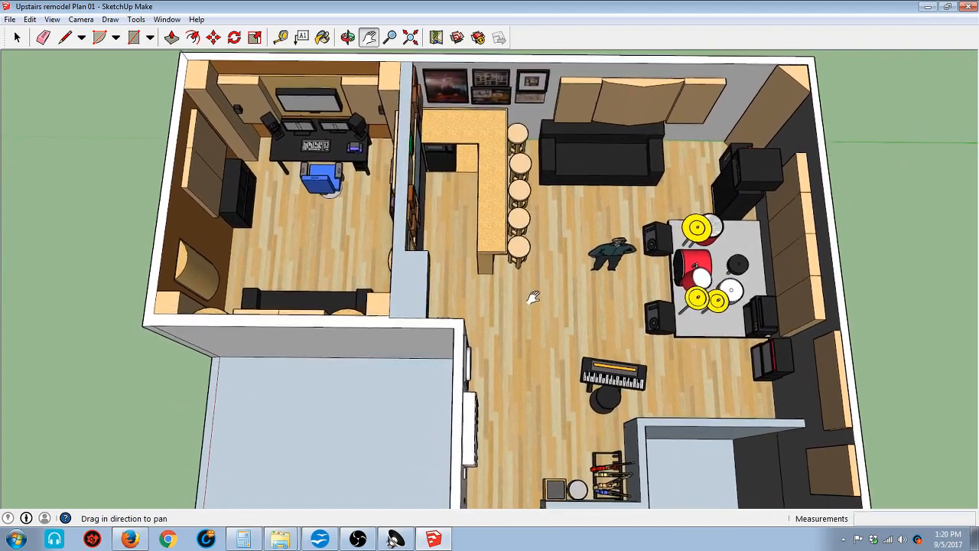
Pan across the Plan 01 layout to frame the desk room, whole upstairs, and studio room
{"action": "left_click_drag", "start_coordinate": [535, 299], "coordinate": [673, 289]}
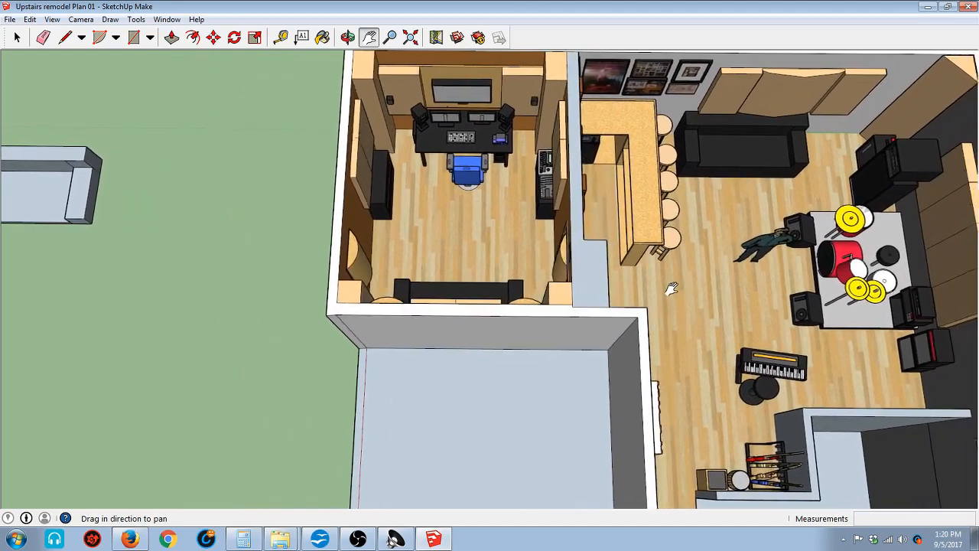
{"action": "left_click_drag", "start_coordinate": [671, 288], "coordinate": [618, 300]}
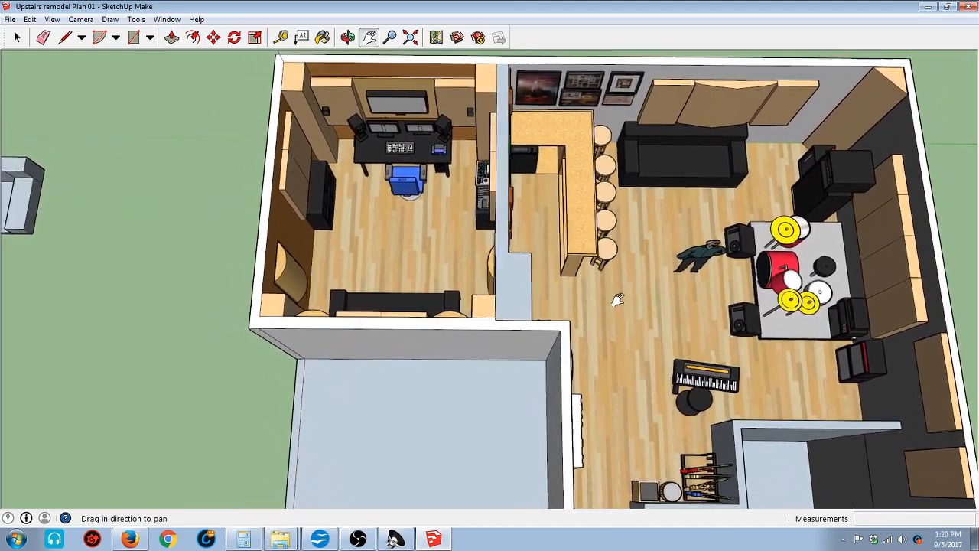
{"action": "left_click_drag", "start_coordinate": [620, 298], "coordinate": [570, 298]}
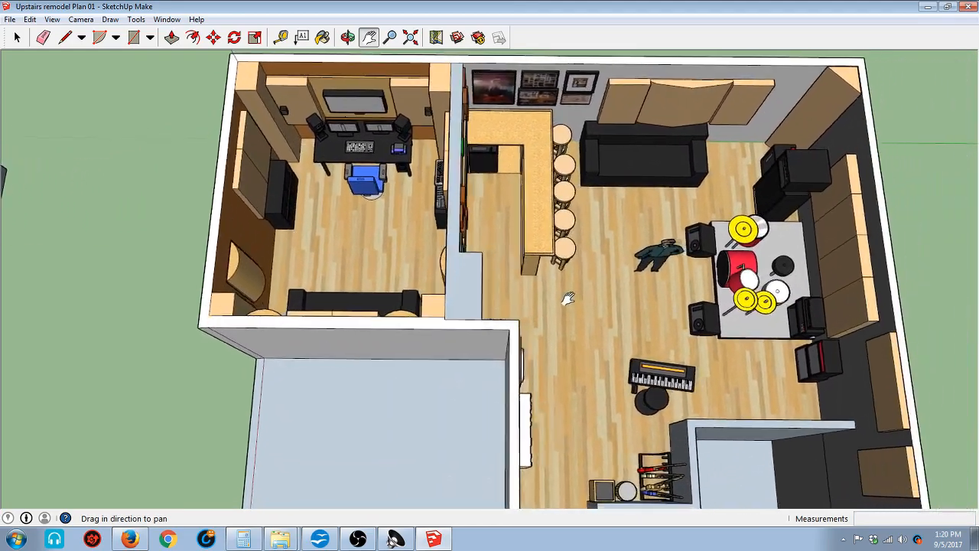
{"action": "left_click_drag", "start_coordinate": [568, 298], "coordinate": [589, 301]}
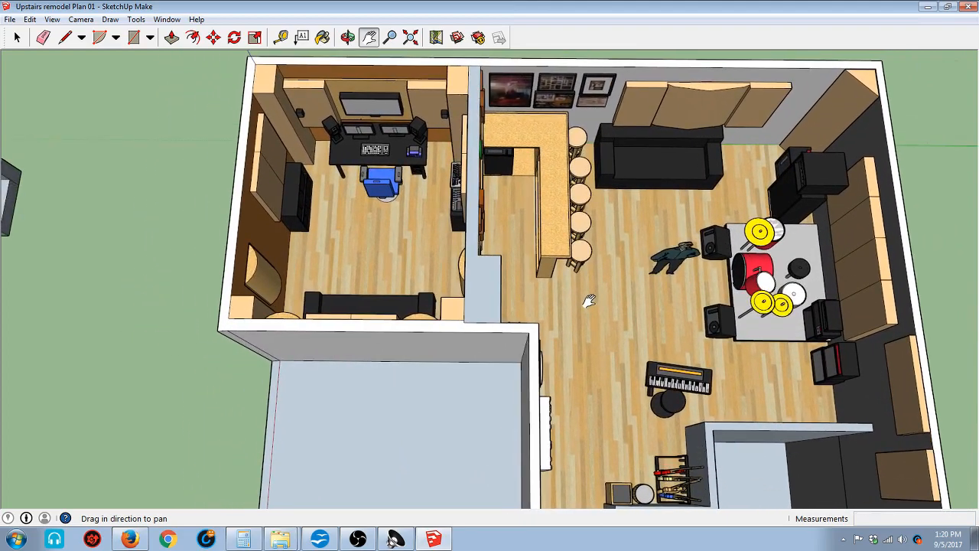
{"action": "left_click_drag", "start_coordinate": [589, 300], "coordinate": [691, 345]}
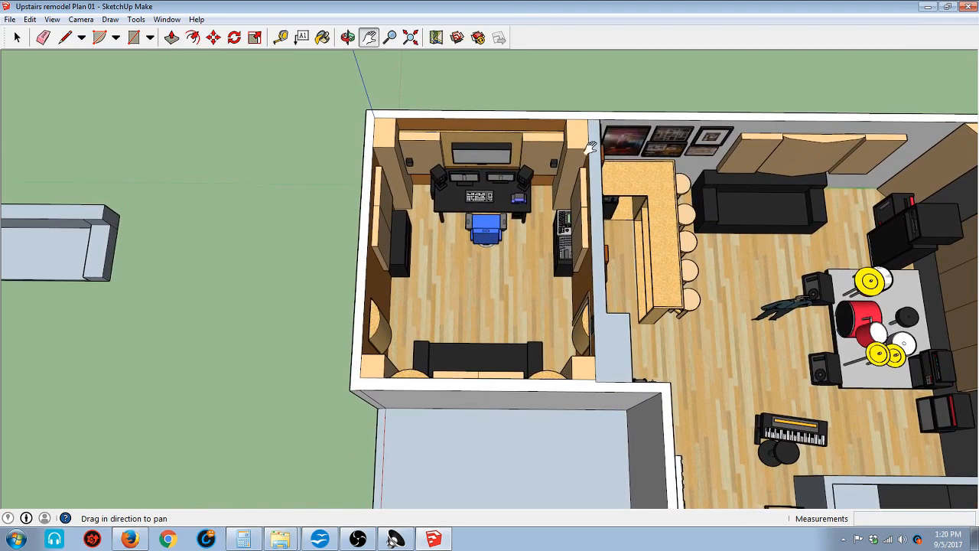
{"action": "mouse_move", "coordinate": [472, 327]}
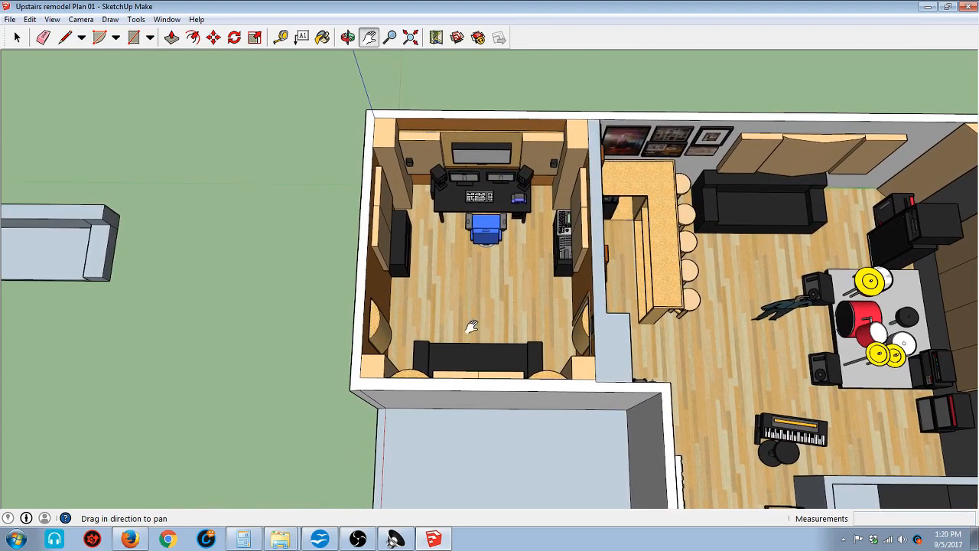
{"action": "mouse_move", "coordinate": [579, 154]}
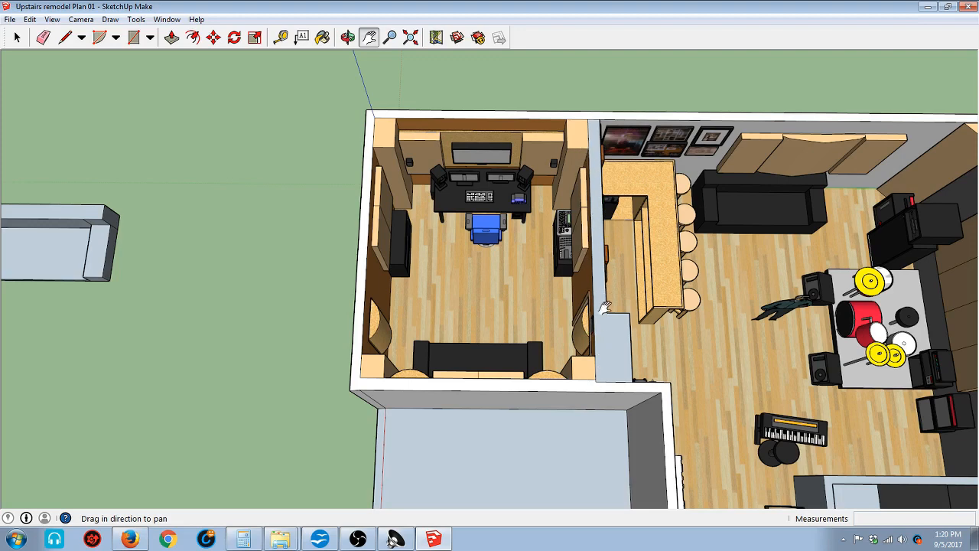
{"action": "mouse_move", "coordinate": [485, 287]}
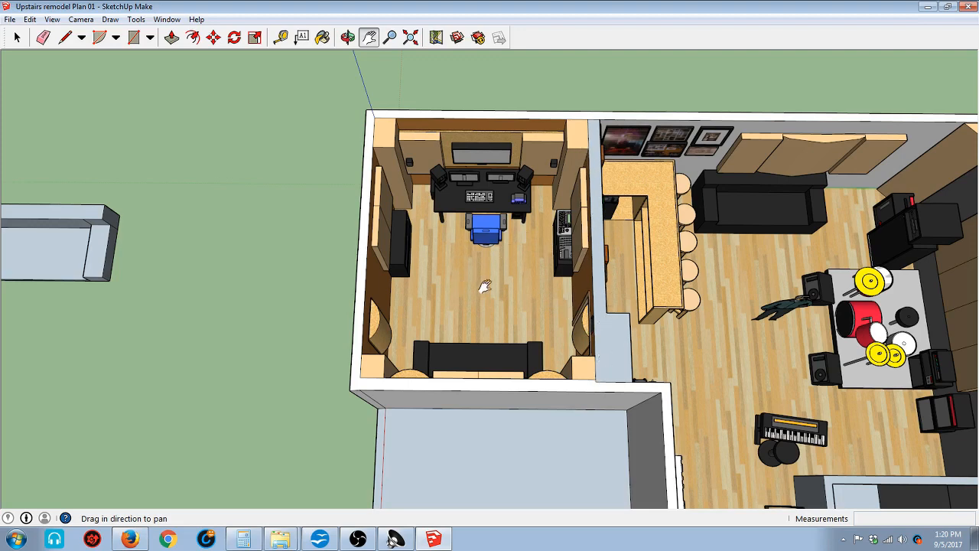
{"action": "mouse_move", "coordinate": [574, 310]}
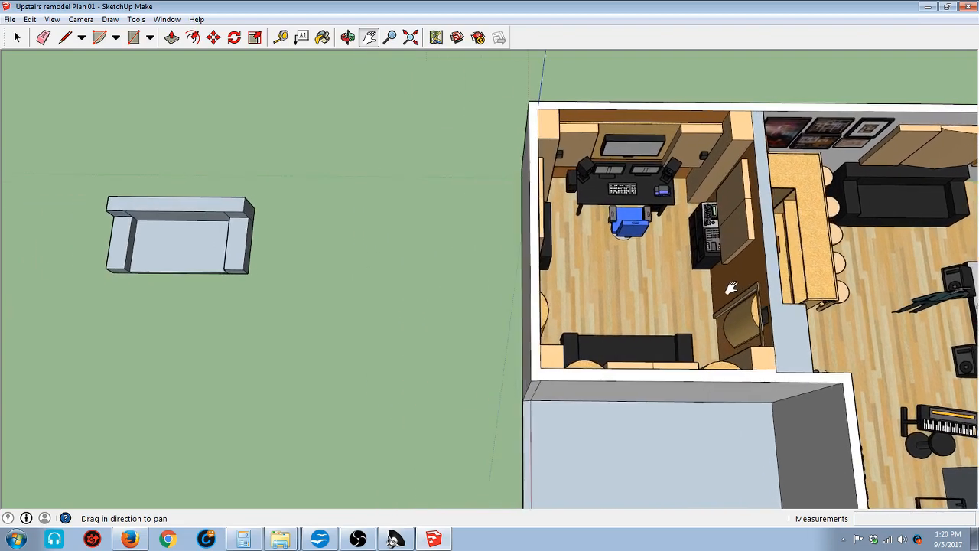
{"action": "left_click_drag", "start_coordinate": [730, 287], "coordinate": [490, 298]}
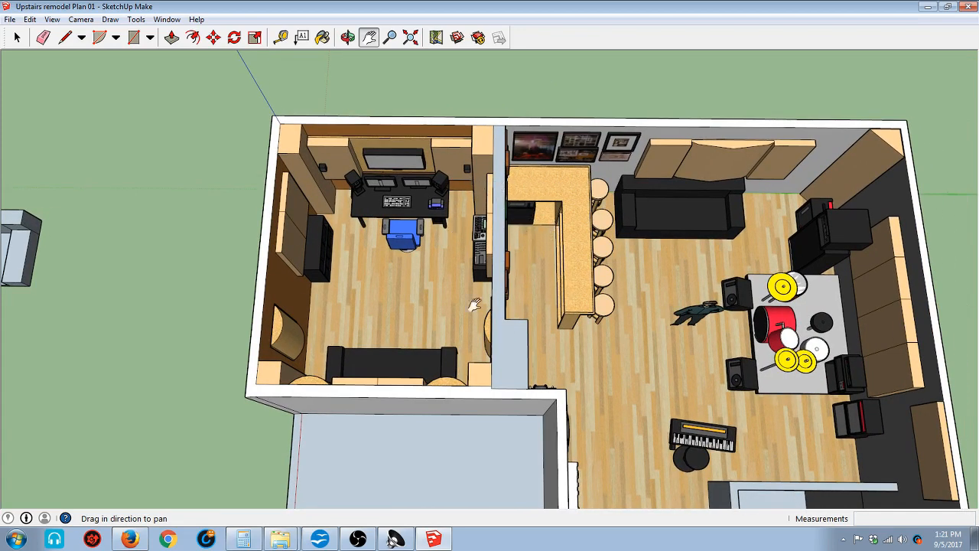
{"action": "mouse_move", "coordinate": [501, 302]}
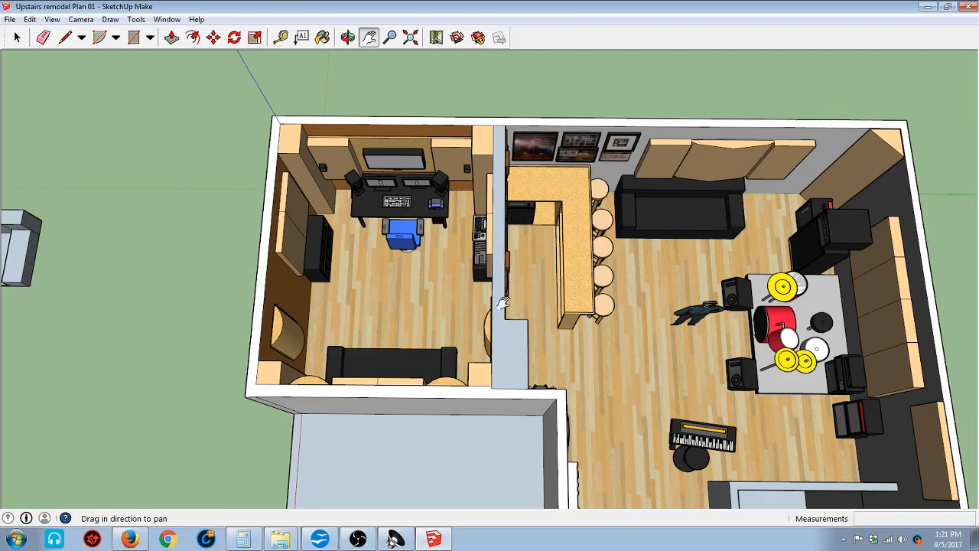
{"action": "mouse_move", "coordinate": [462, 298]}
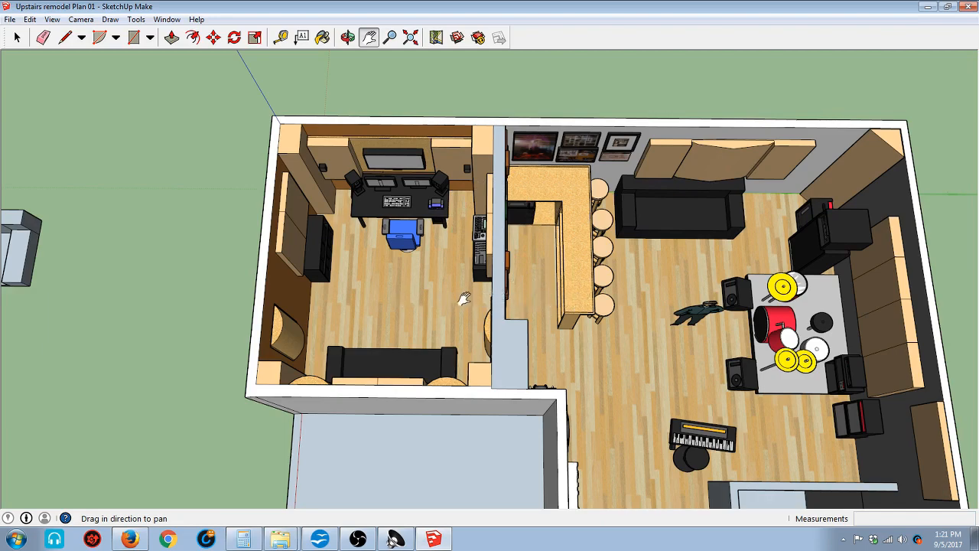
{"action": "left_click_drag", "start_coordinate": [463, 298], "coordinate": [549, 289]}
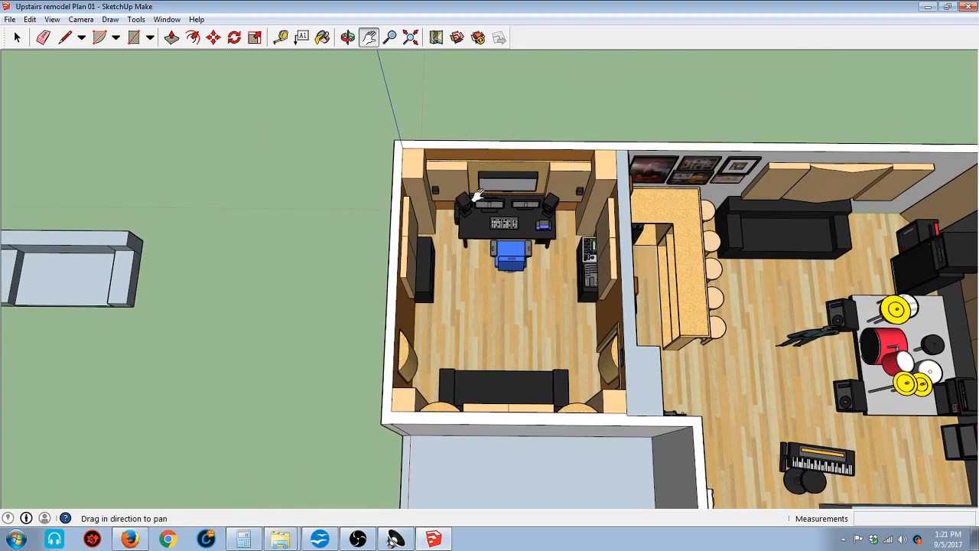
{"action": "mouse_move", "coordinate": [447, 264]}
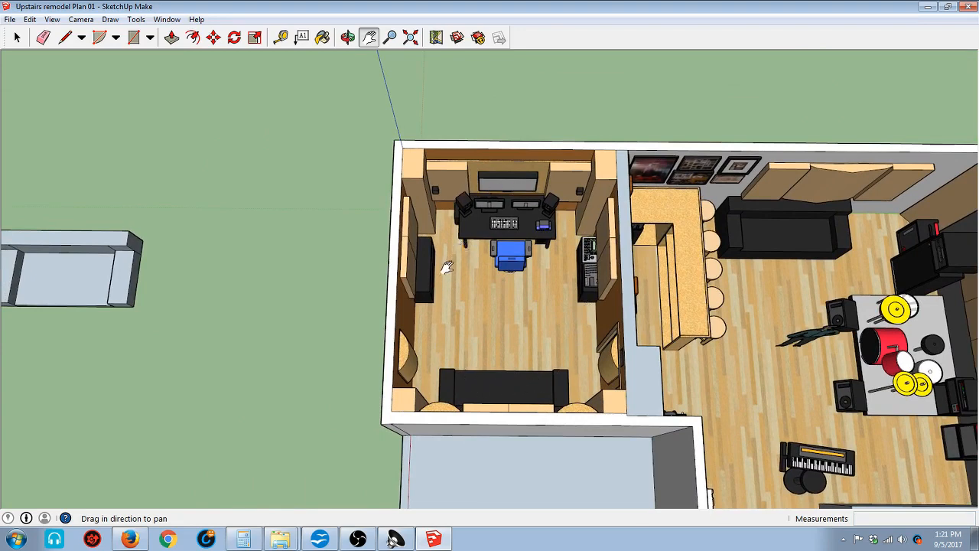
{"action": "mouse_move", "coordinate": [501, 313]}
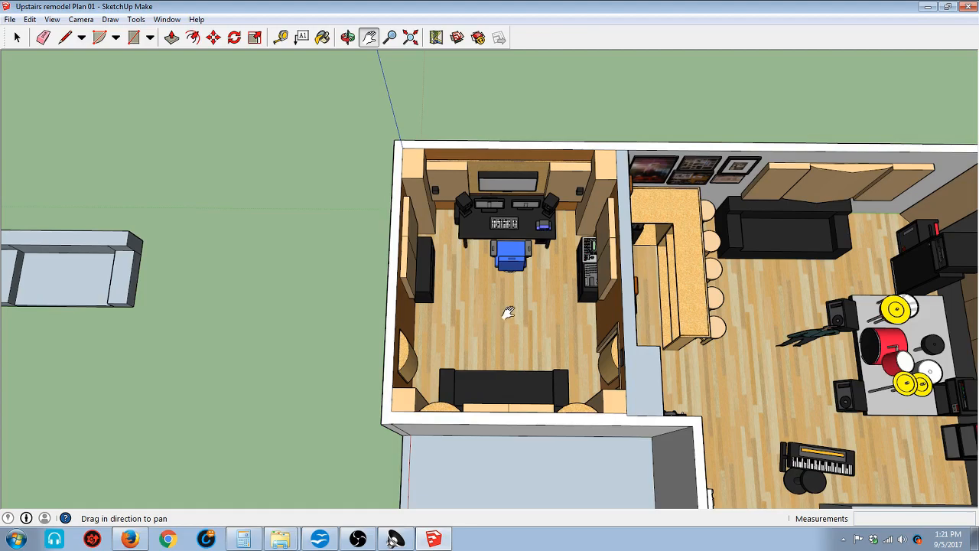
{"action": "mouse_move", "coordinate": [795, 313]}
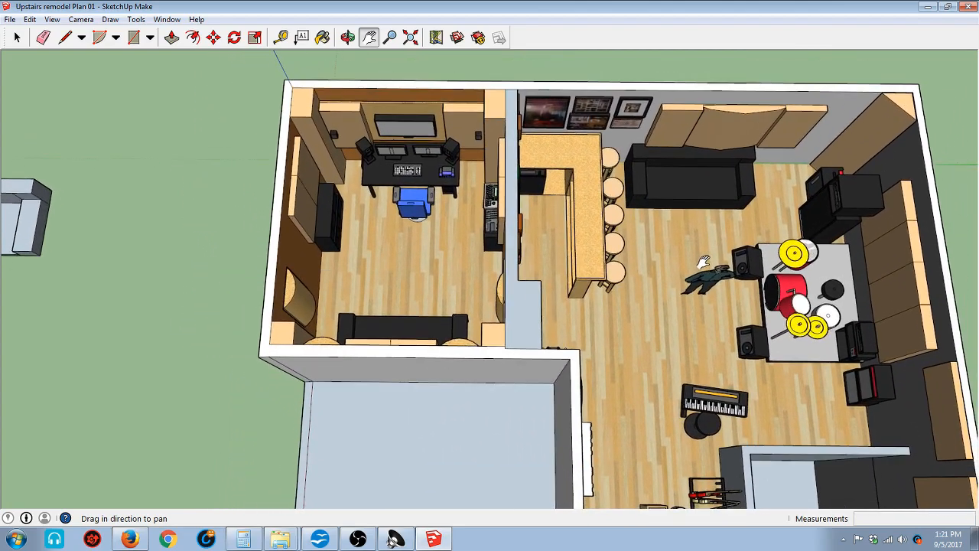
{"action": "mouse_move", "coordinate": [627, 320]}
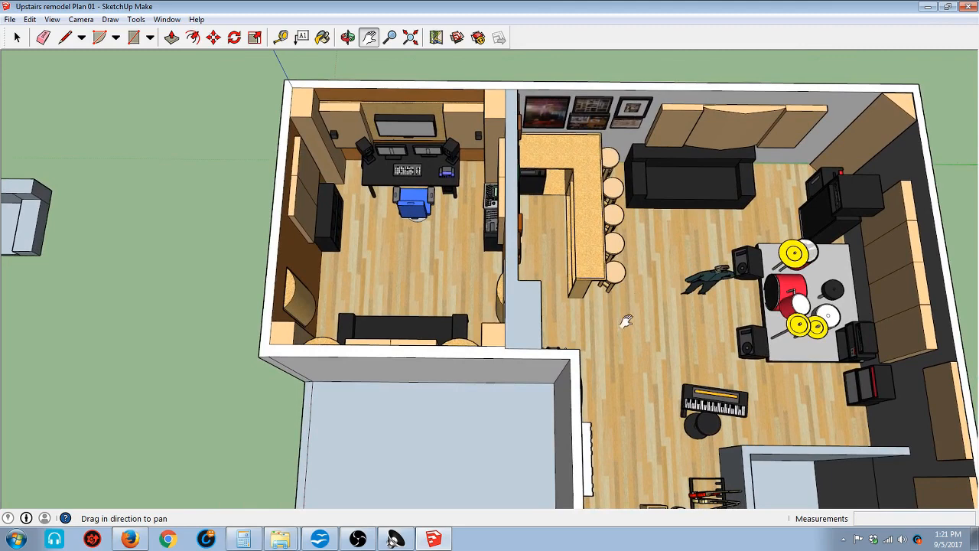
{"action": "mouse_move", "coordinate": [664, 423]}
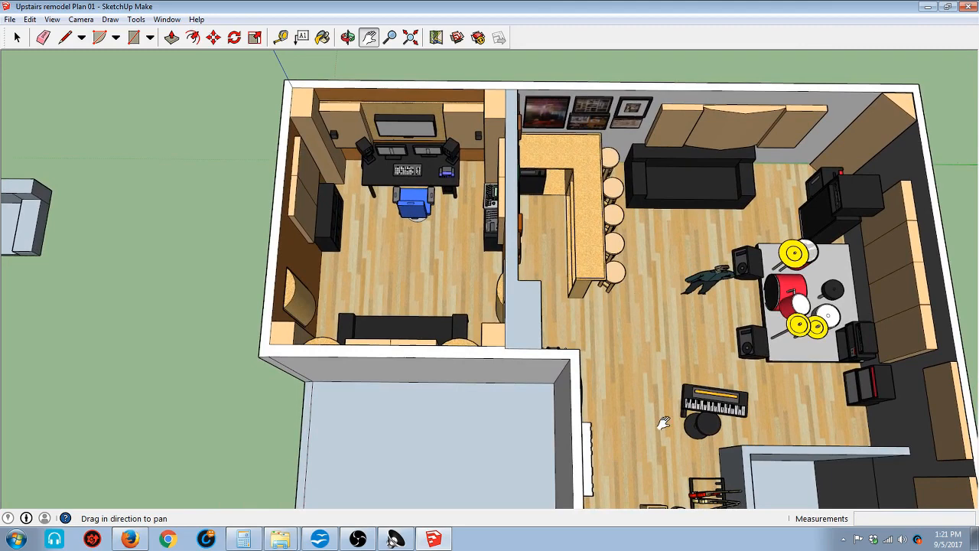
{"action": "mouse_move", "coordinate": [631, 355]}
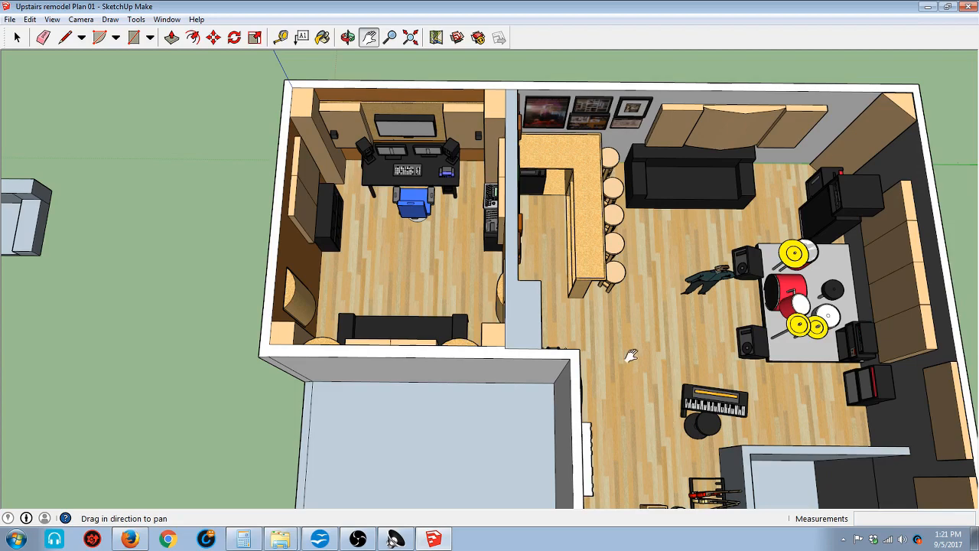
{"action": "mouse_move", "coordinate": [697, 338]}
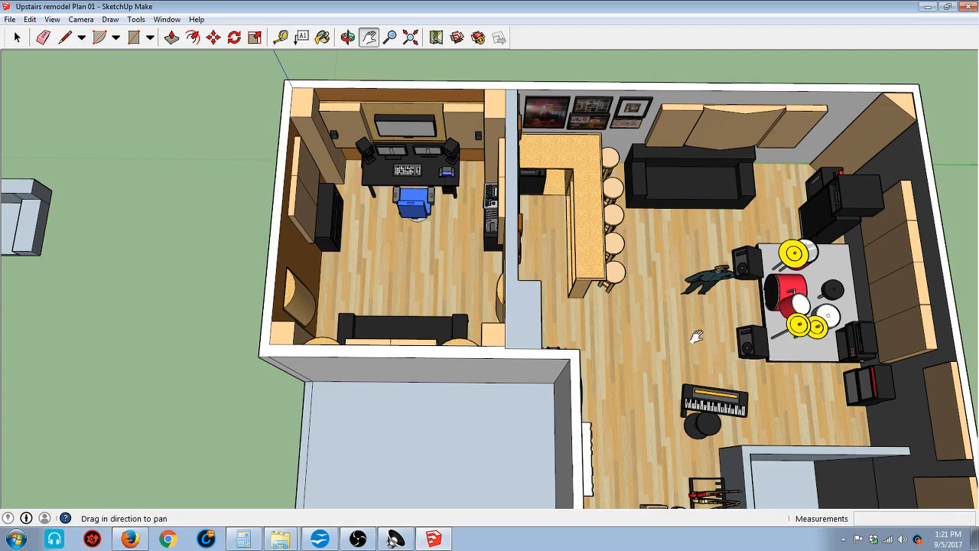
{"action": "mouse_move", "coordinate": [700, 335]}
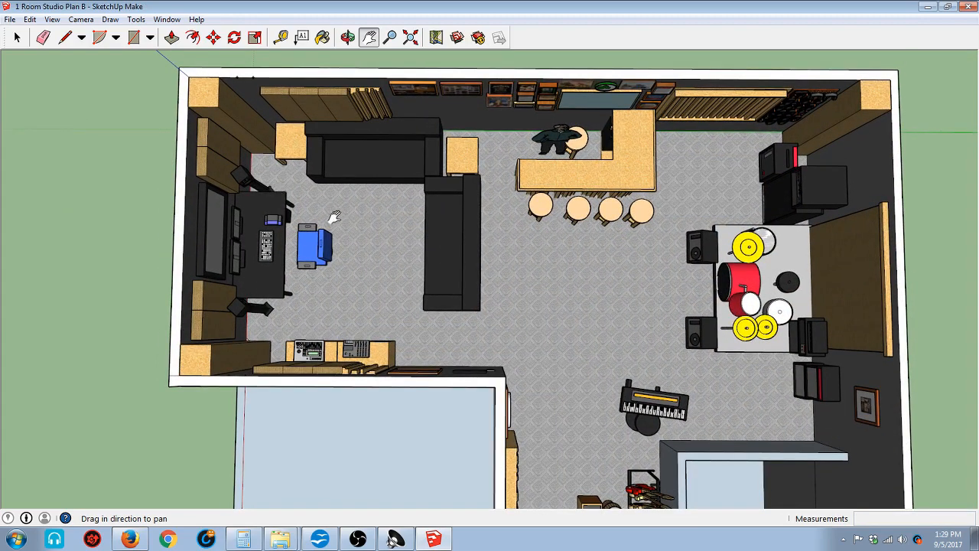
{"action": "mouse_move", "coordinate": [316, 306]}
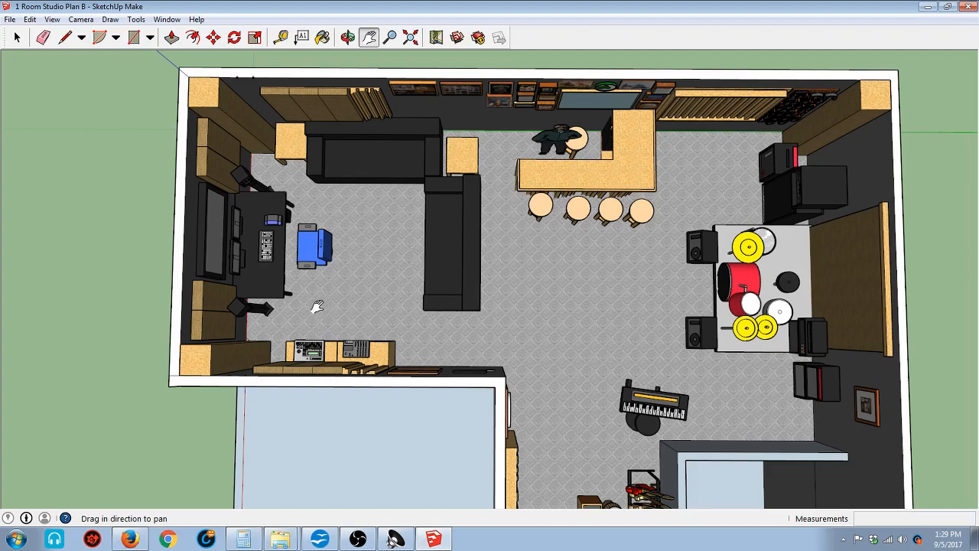
{"action": "left_click", "coordinate": [347, 36]}
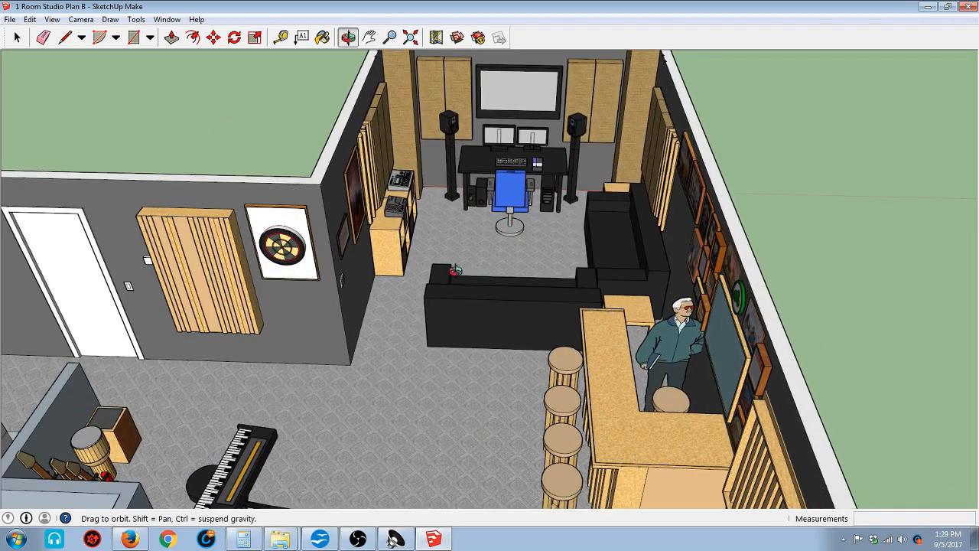
{"action": "mouse_move", "coordinate": [524, 130]}
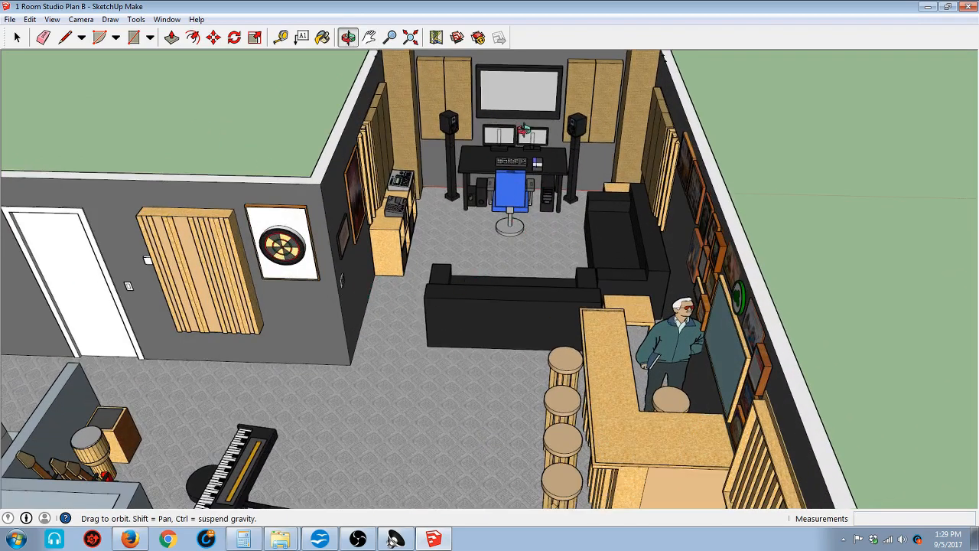
{"action": "mouse_move", "coordinate": [508, 198]}
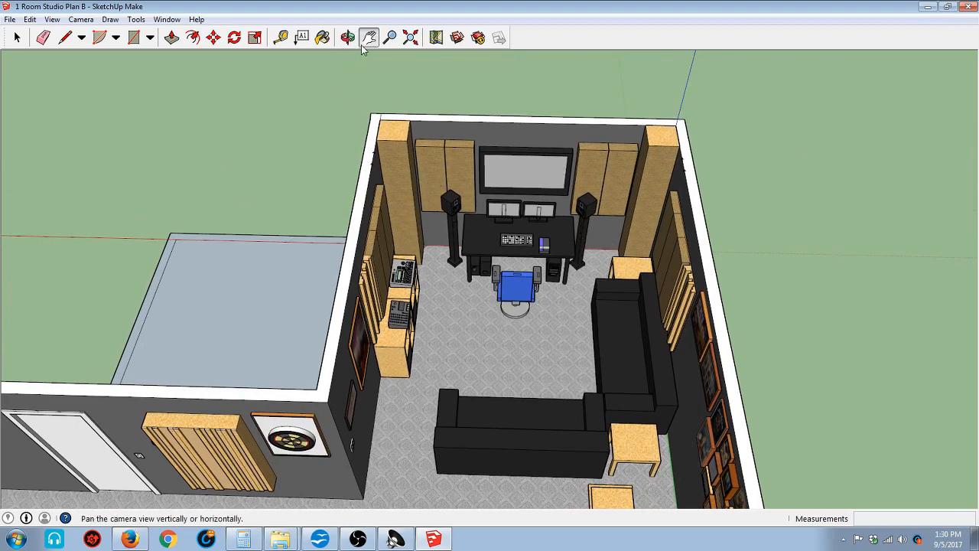
{"action": "left_click", "coordinate": [348, 37]}
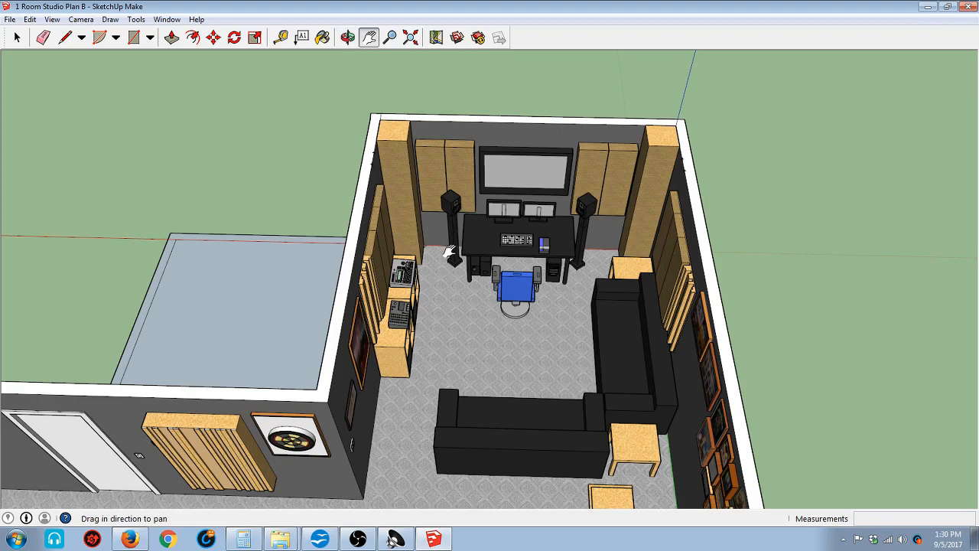
{"action": "mouse_move", "coordinate": [324, 65]}
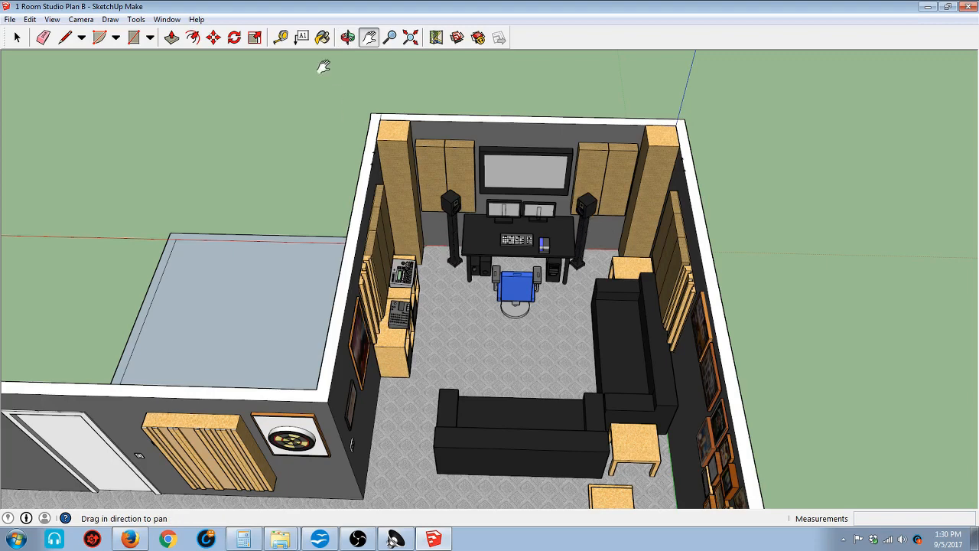
{"action": "mouse_move", "coordinate": [497, 247]}
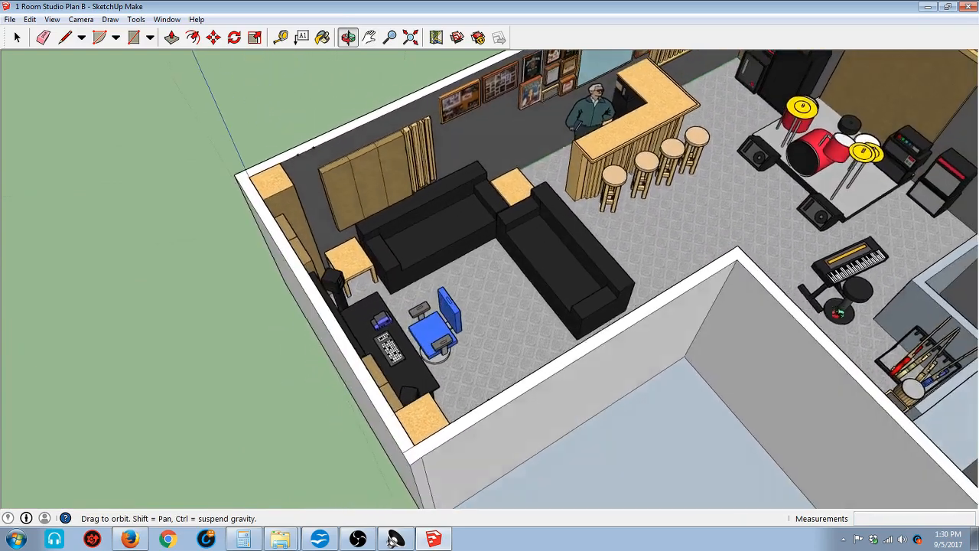
{"action": "left_click", "coordinate": [369, 36]}
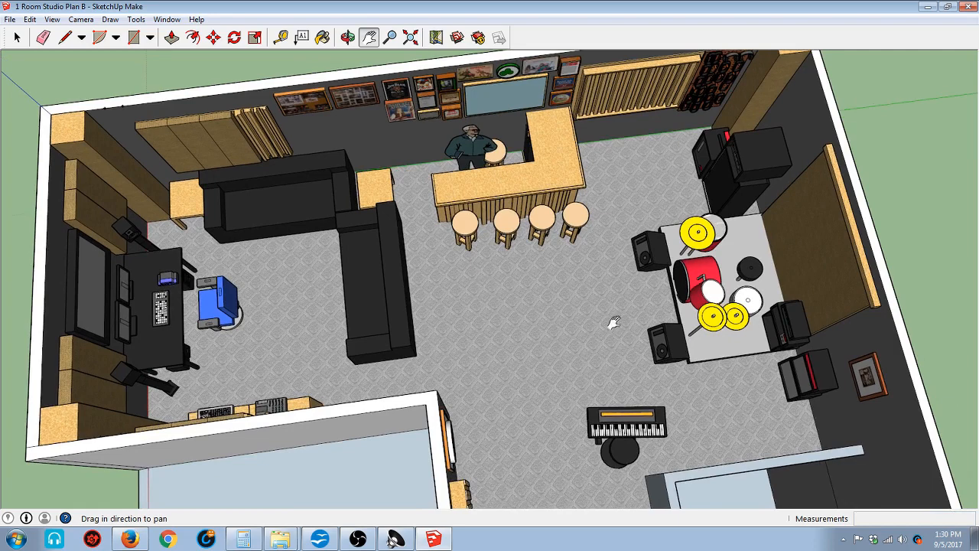
{"action": "mouse_move", "coordinate": [547, 319]}
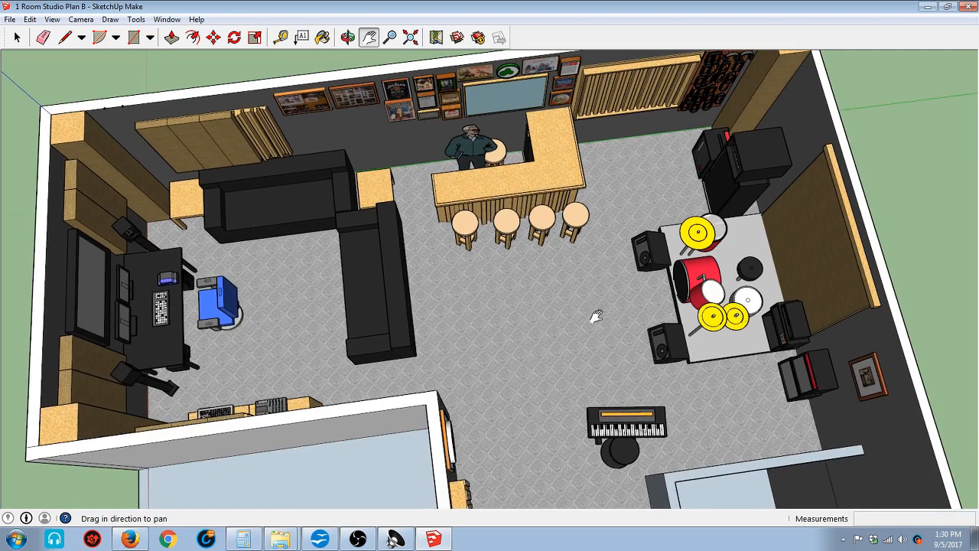
{"action": "mouse_move", "coordinate": [364, 309]}
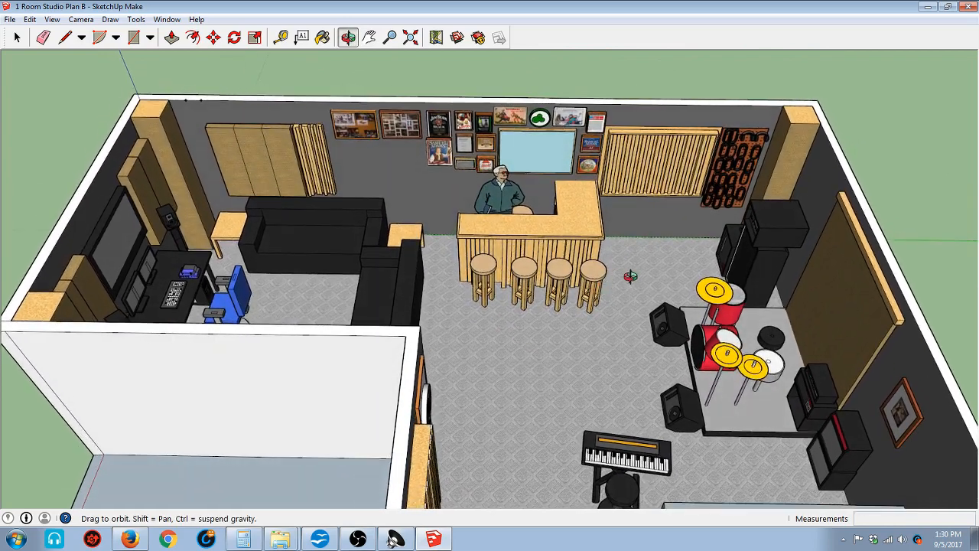
{"action": "mouse_move", "coordinate": [520, 279]}
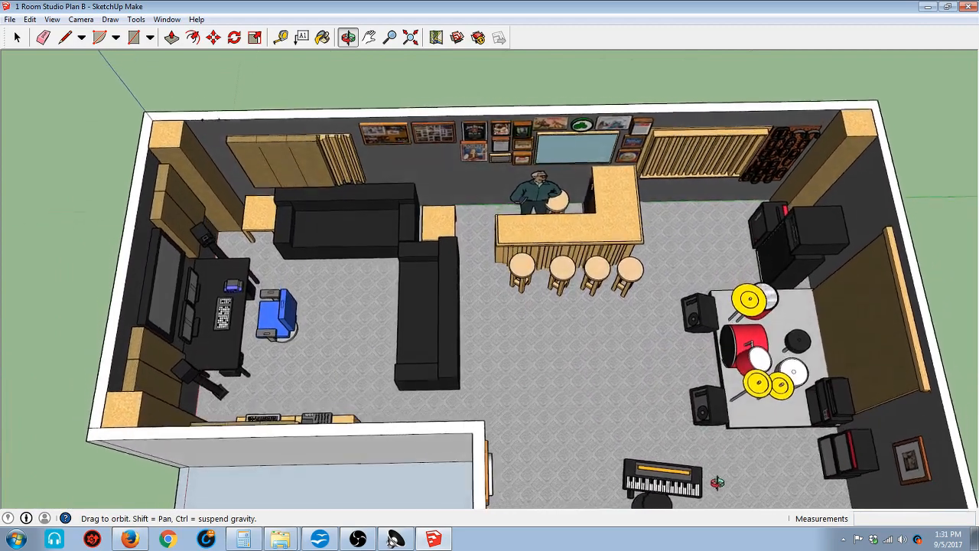
{"action": "left_click_drag", "start_coordinate": [717, 482], "coordinate": [585, 346]}
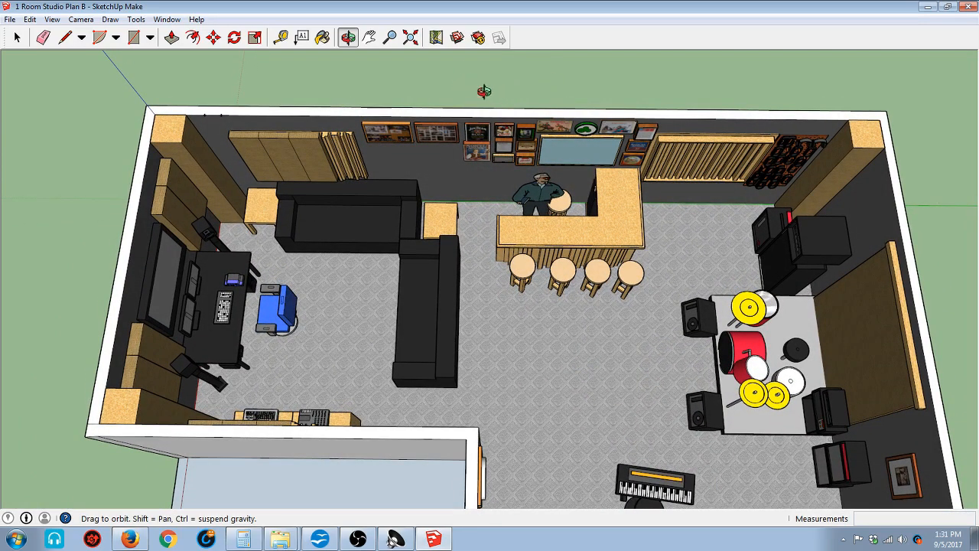
{"action": "mouse_move", "coordinate": [393, 157]}
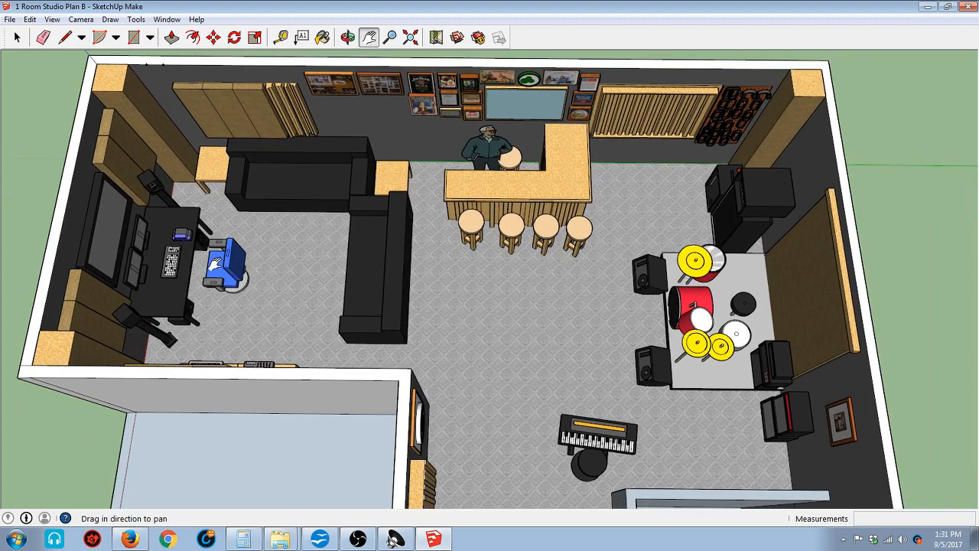
{"action": "mouse_move", "coordinate": [601, 262]}
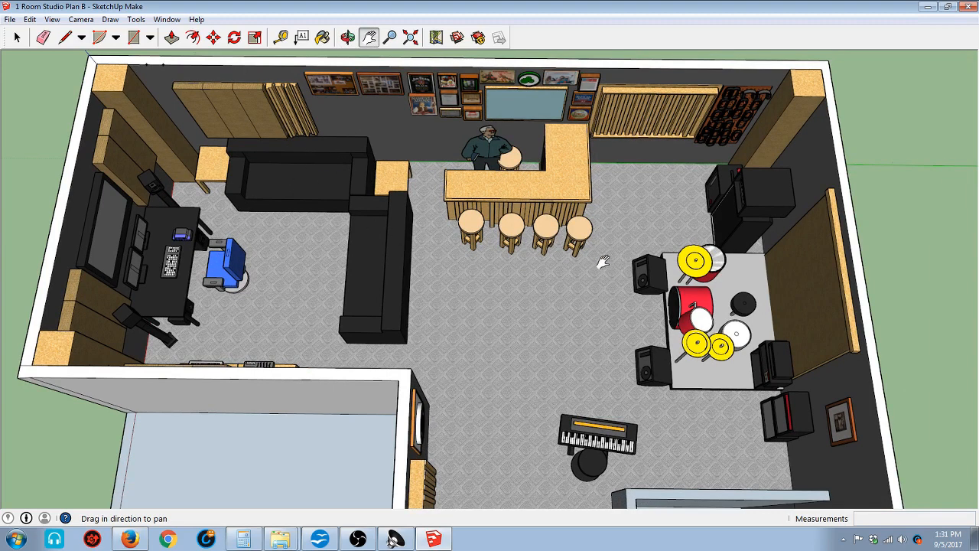
{"action": "mouse_move", "coordinate": [505, 226]}
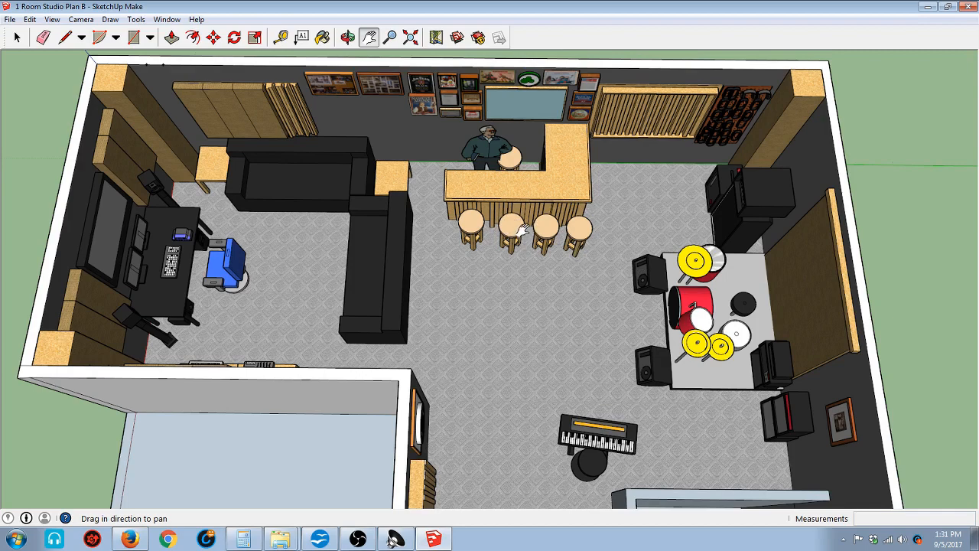
{"action": "mouse_move", "coordinate": [396, 128]}
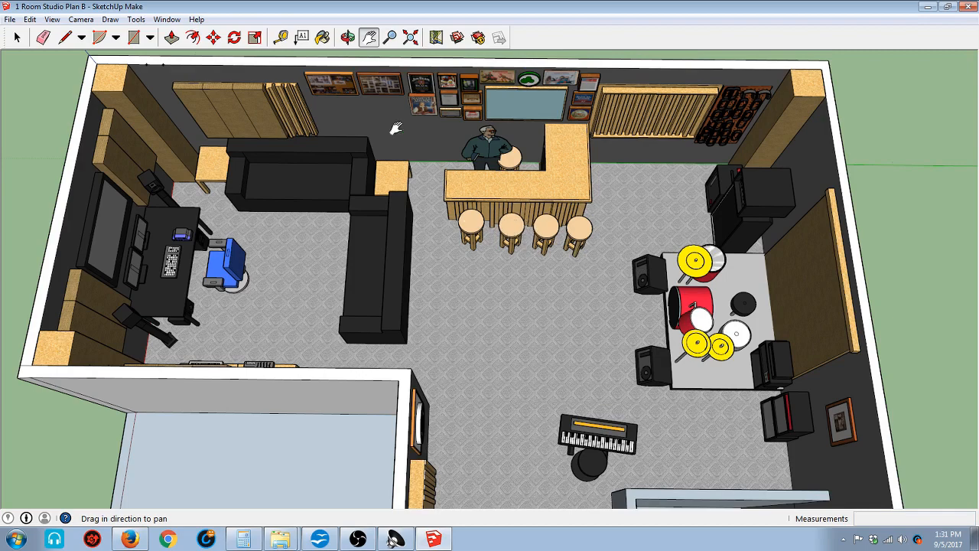